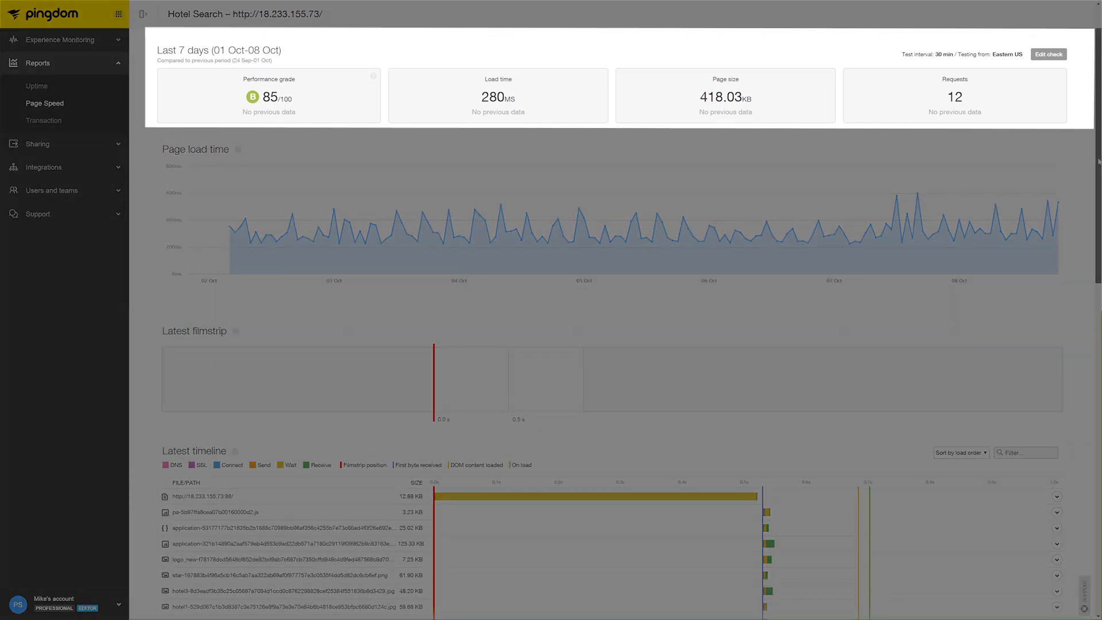
Scroll the web-tier traced requests to the slowest hotelscontroller.show calls, topping near 5.46 seconds.
{"action": "scroll", "scroll_direction": "down", "scroll_amount": 3}
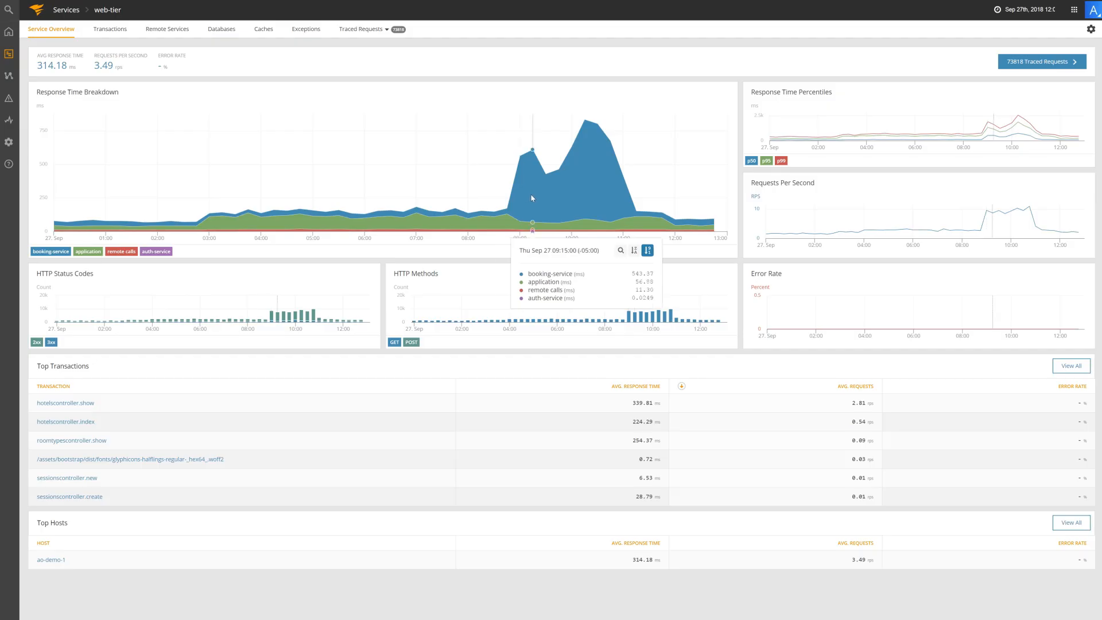
{"action": "mouse_move", "coordinate": [572, 201]}
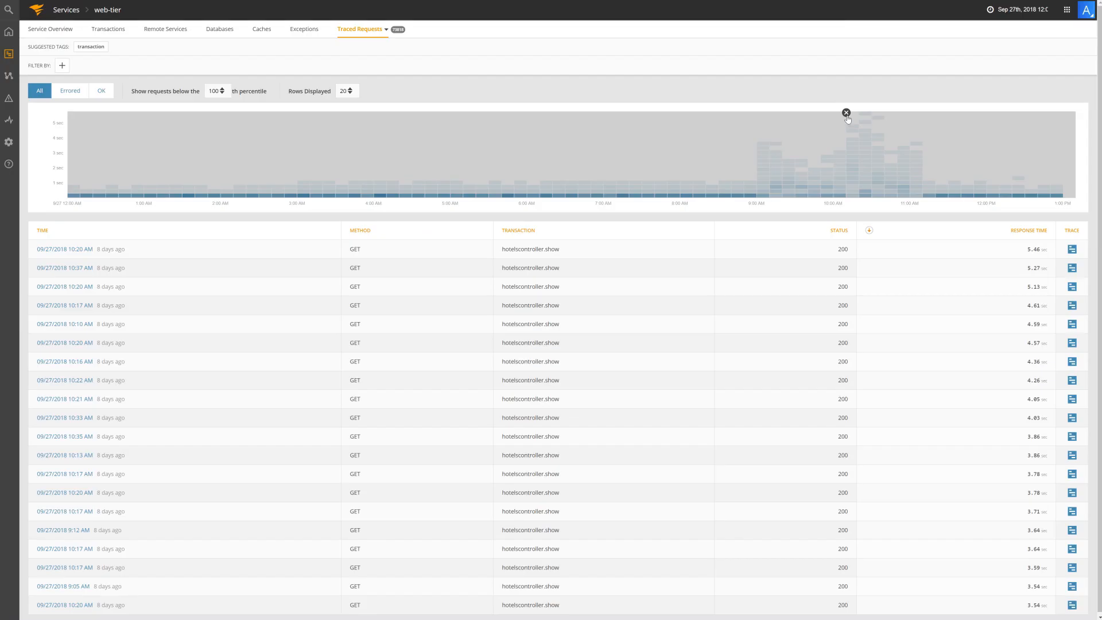
Box-select the top heatmap cells near 10:20 AM to list the 4.61–5.46 second requests.
{"action": "left_click_drag", "start_coordinate": [855, 113], "coordinate": [888, 131]}
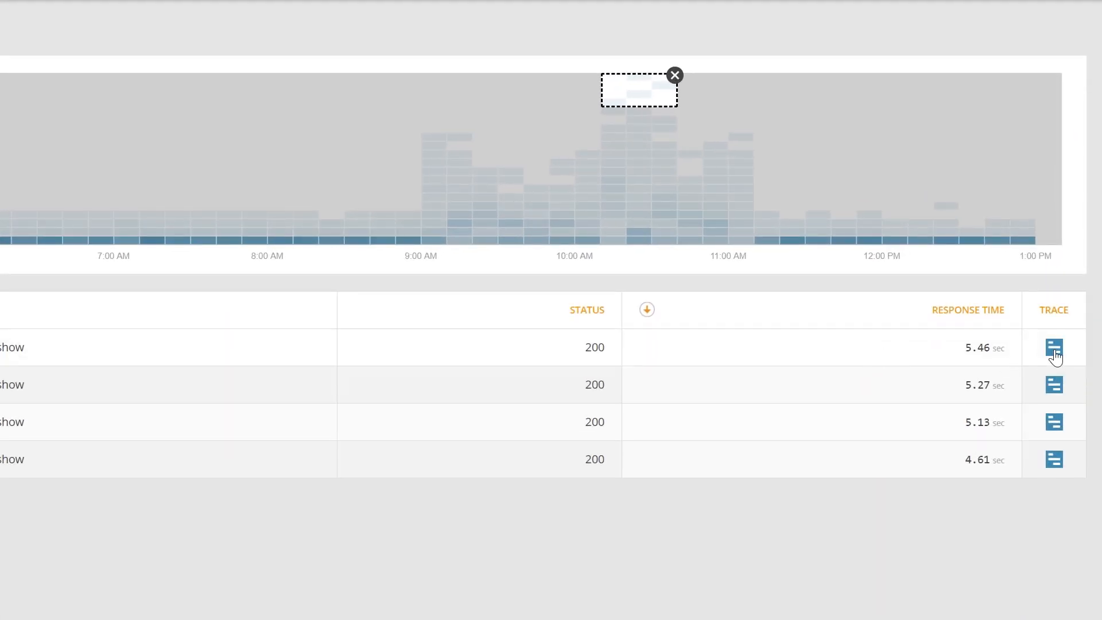
{"action": "scroll", "scroll_direction": "down", "scroll_amount": 3}
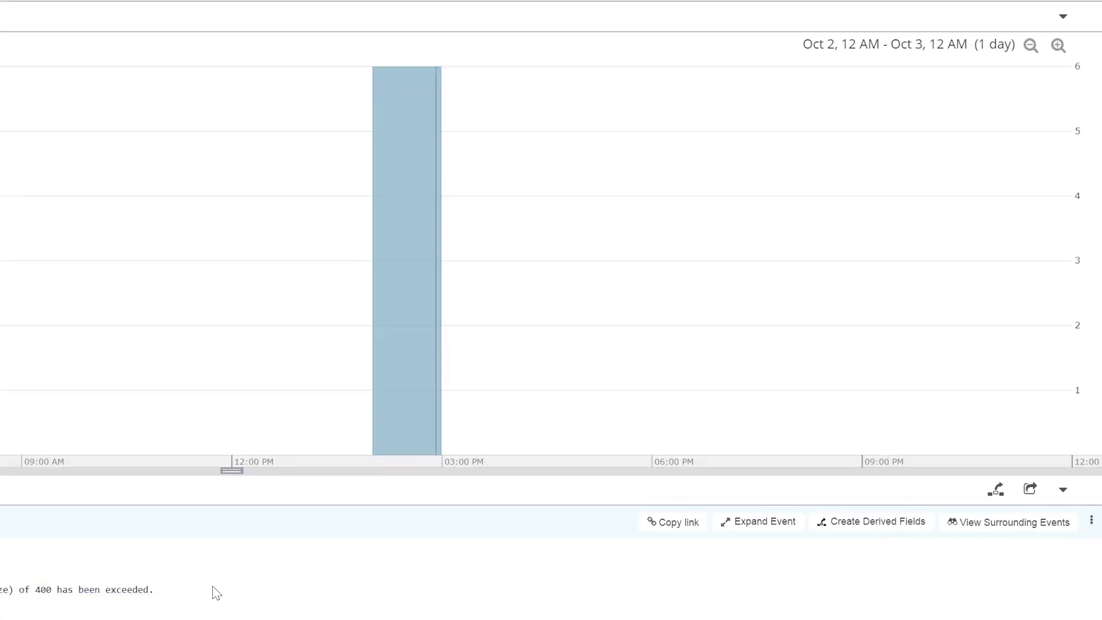
{"action": "mouse_move", "coordinate": [1014, 521]}
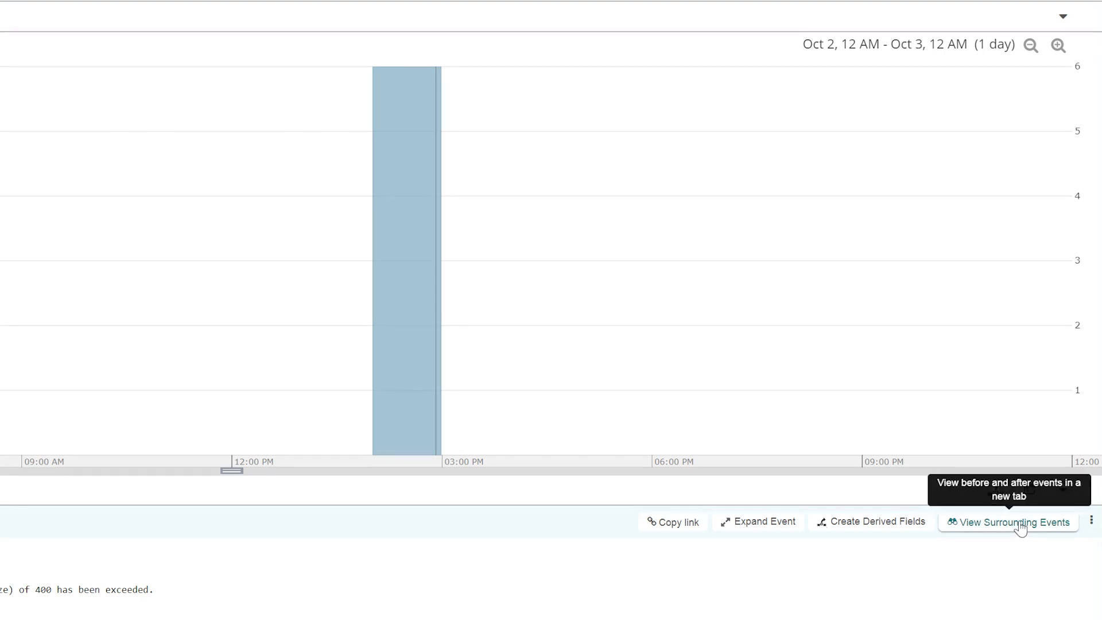
Open surrounding events for the exceeded-400-threads error, a 10-minute window of 15,259 events.
{"action": "left_click", "coordinate": [1012, 522]}
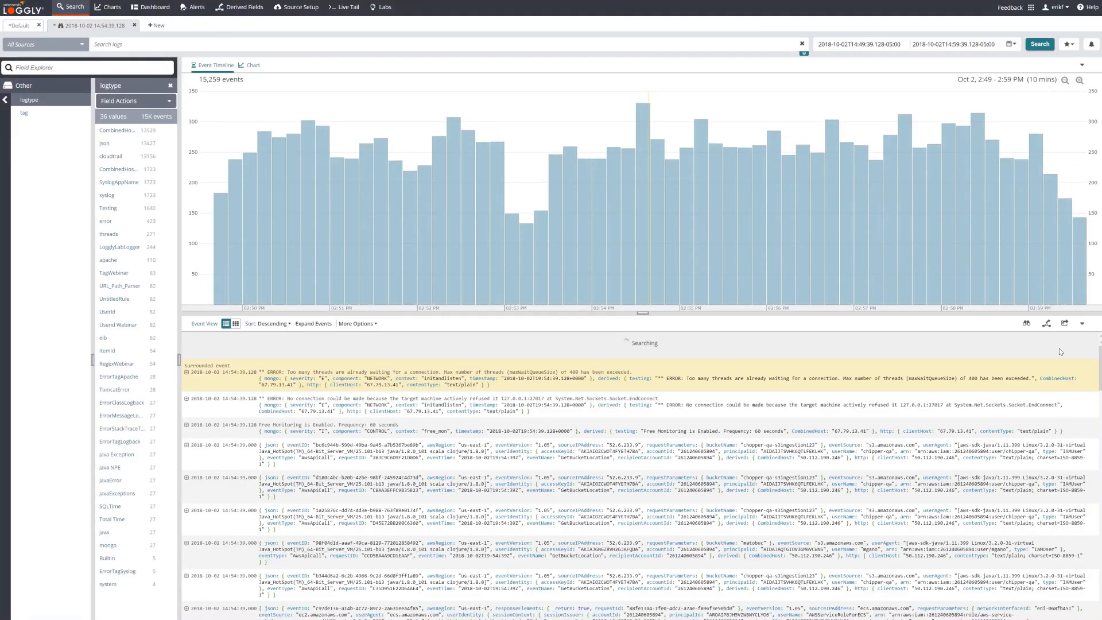